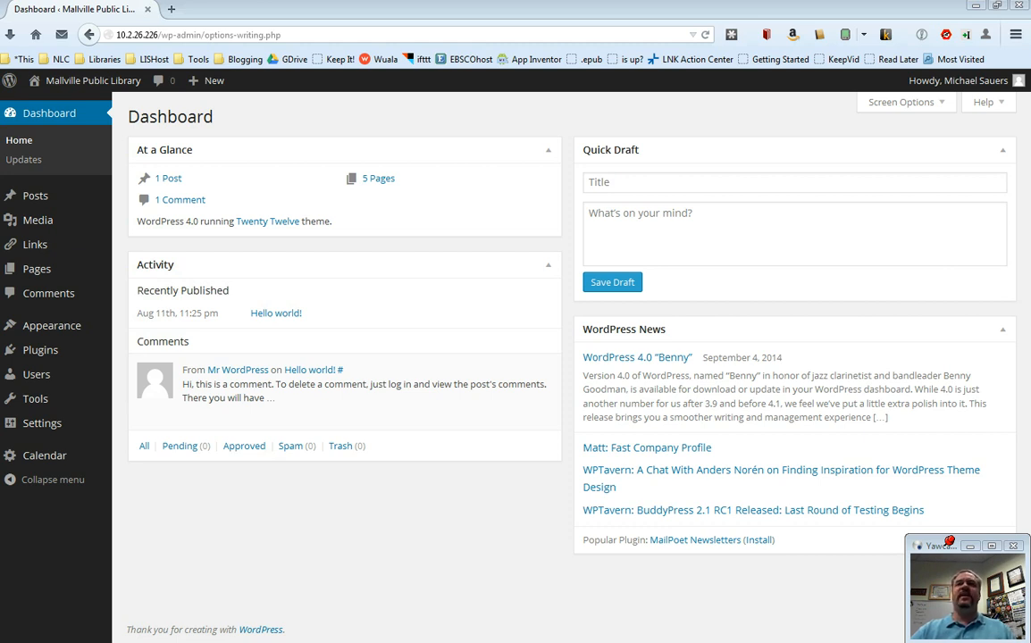
Show the Settings submenu in the admin sidebar.
left_click(43, 422)
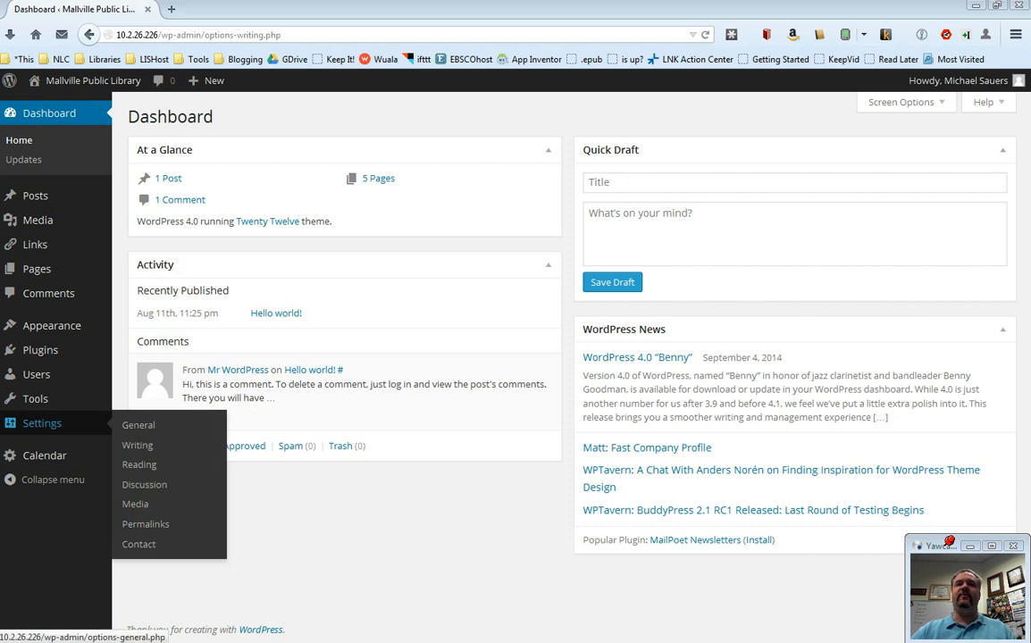
mouse_move(136, 445)
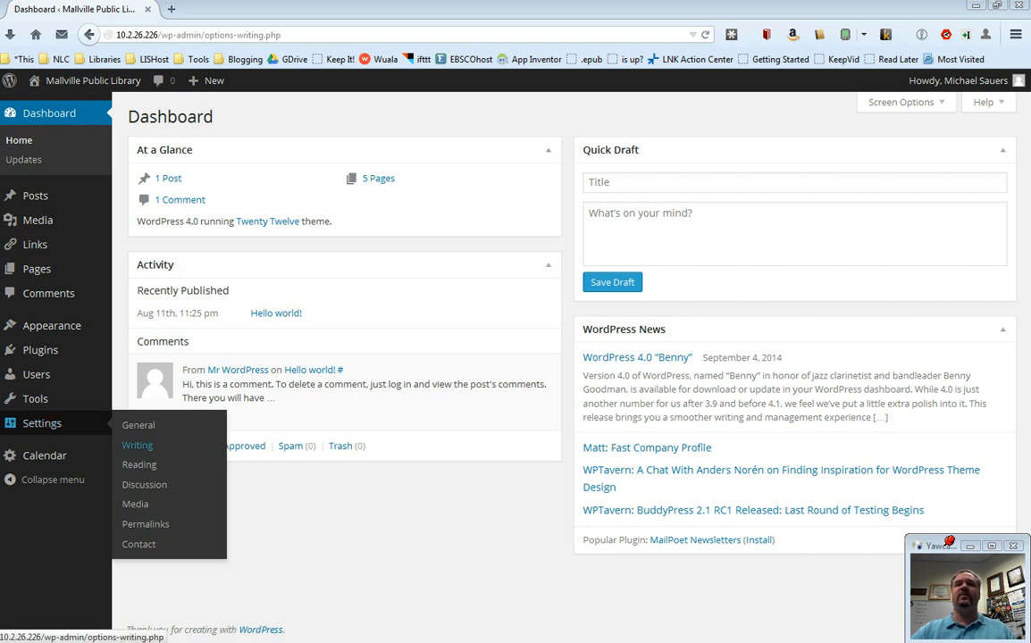
Open the site's Writing Settings page from the Settings menu.
left_click(136, 445)
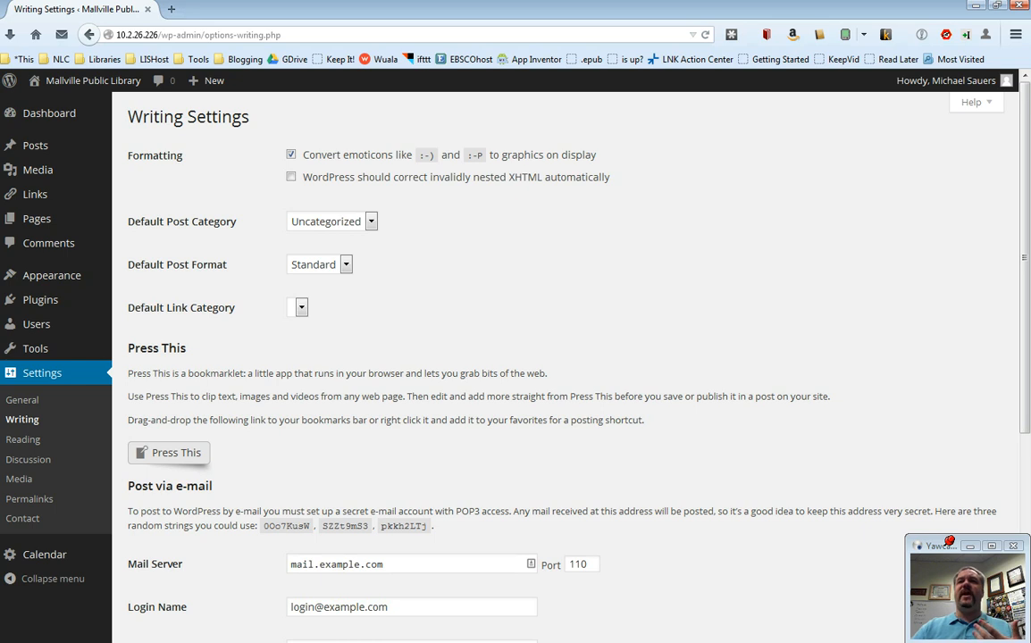
Review default post categories keeping Uncategorized, then list the default post formats.
left_click(370, 222)
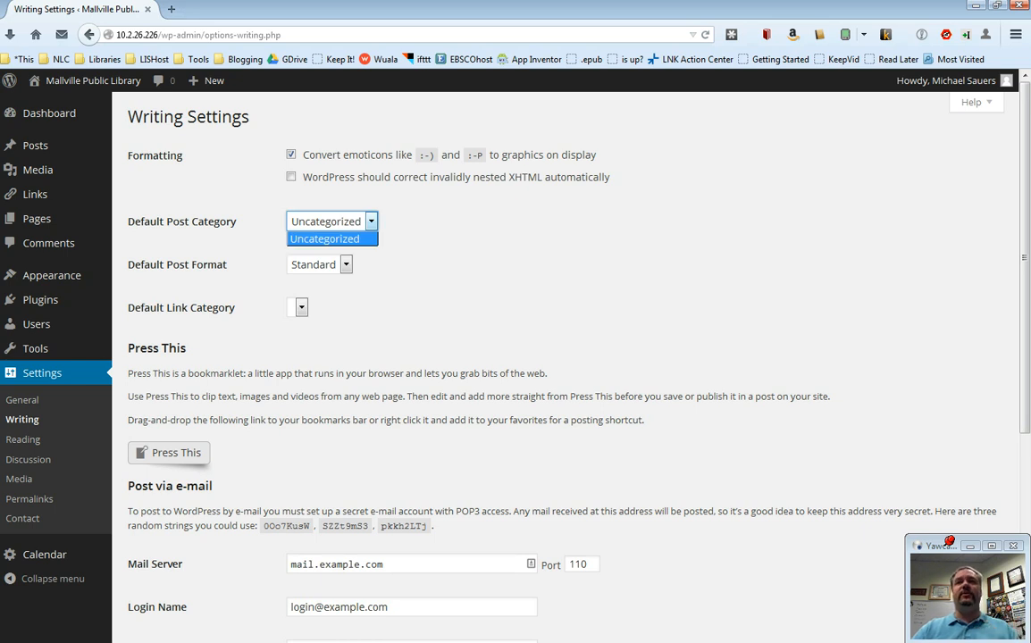
left_click(325, 239)
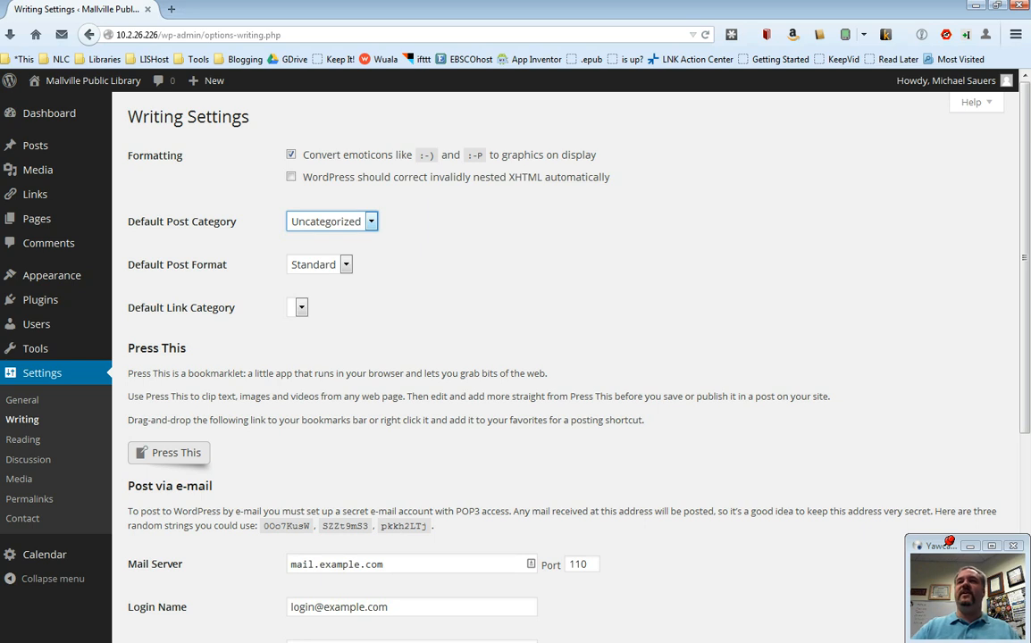
left_click(318, 264)
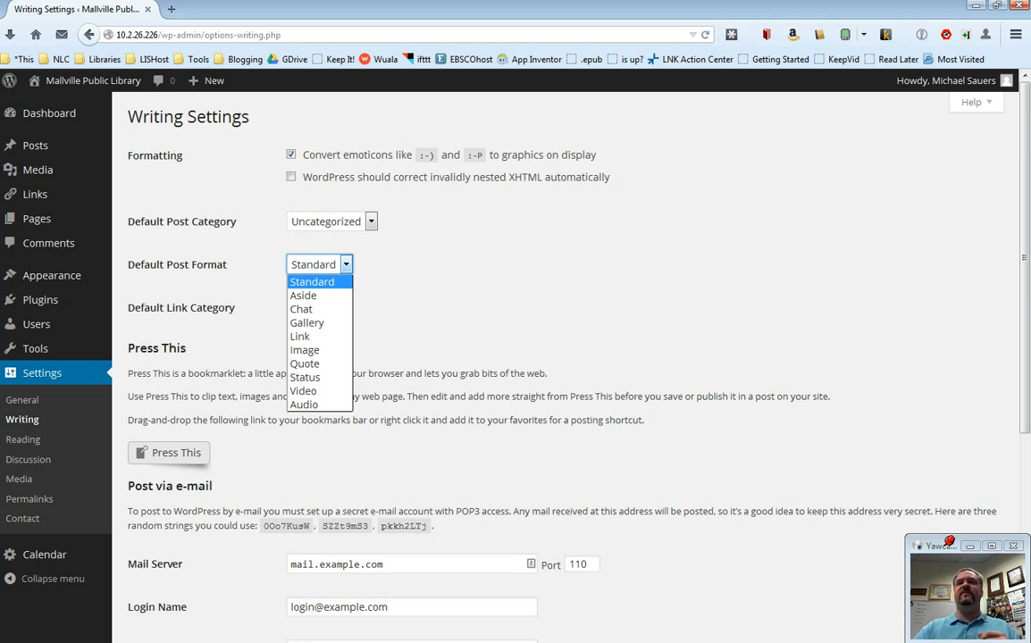
Keep Standard as the default post format and continue down the page.
left_click(311, 282)
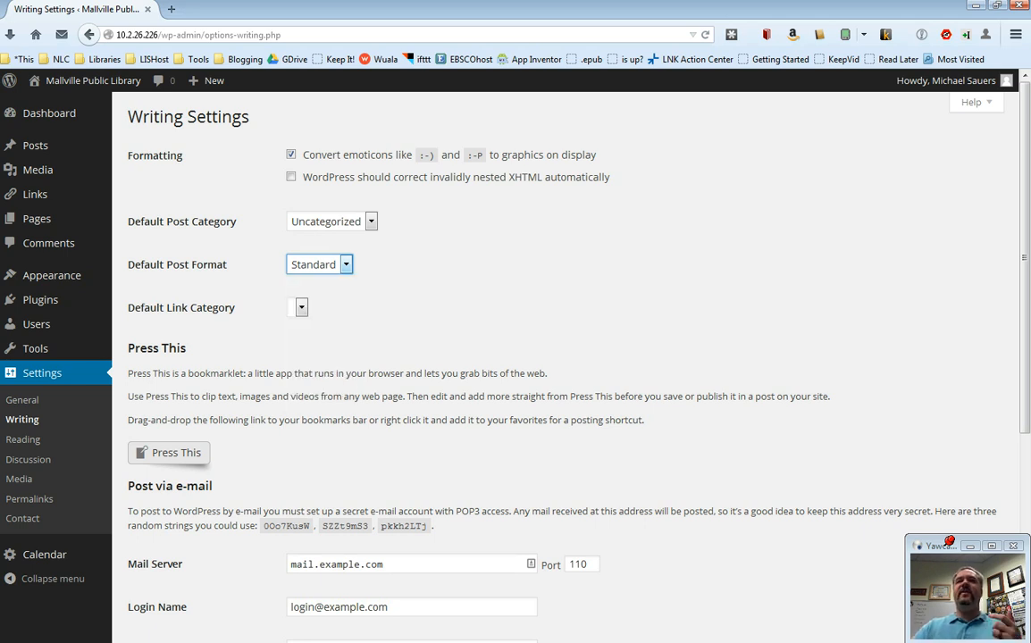
left_click(300, 307)
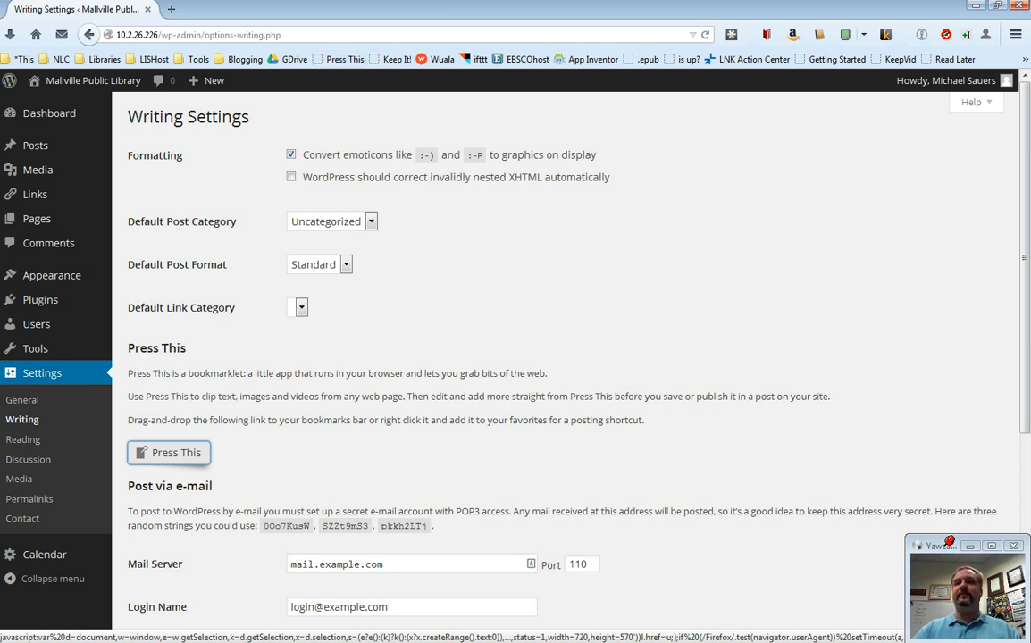
scroll("down", 3)
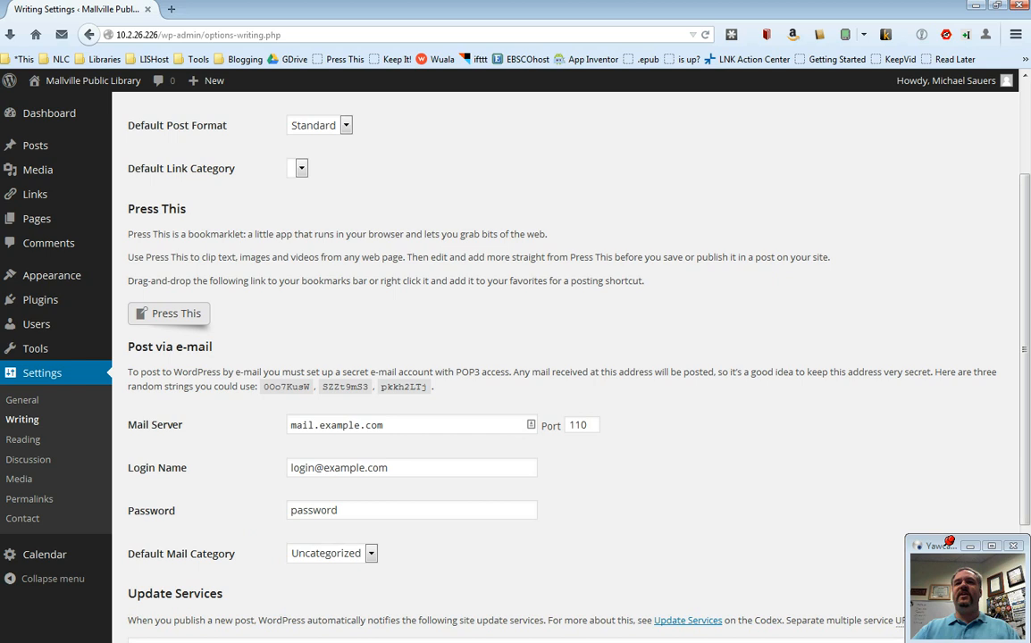
scroll("down", 3)
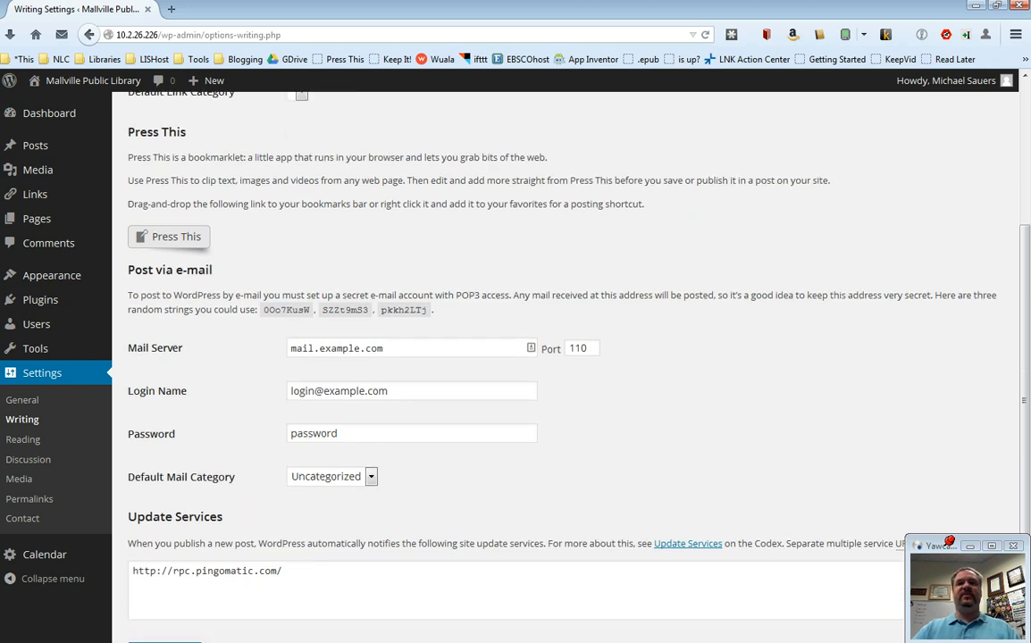
scroll("down", 3)
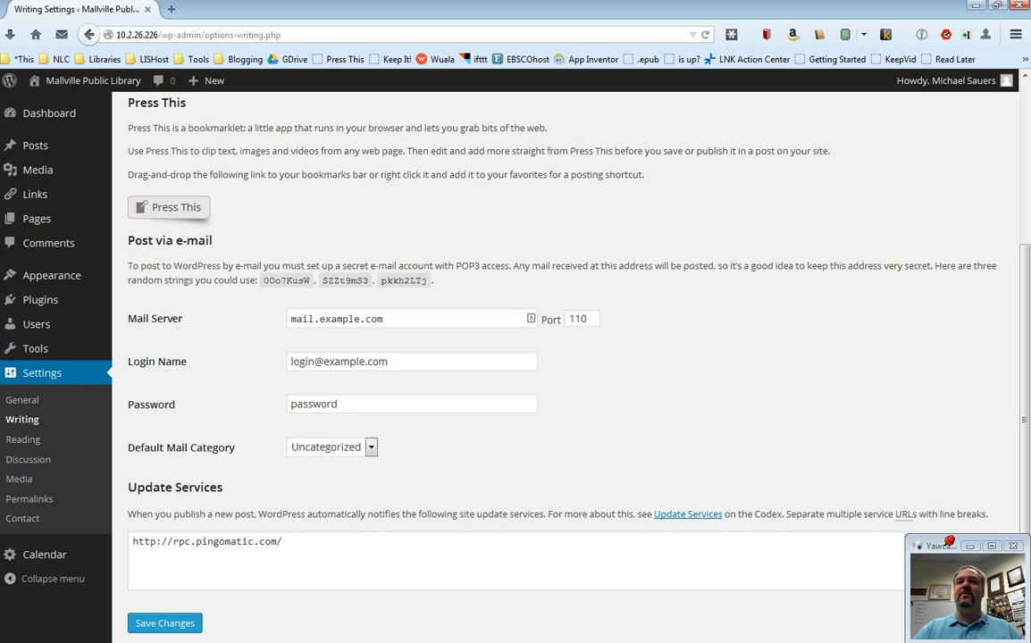
scroll("up", 3)
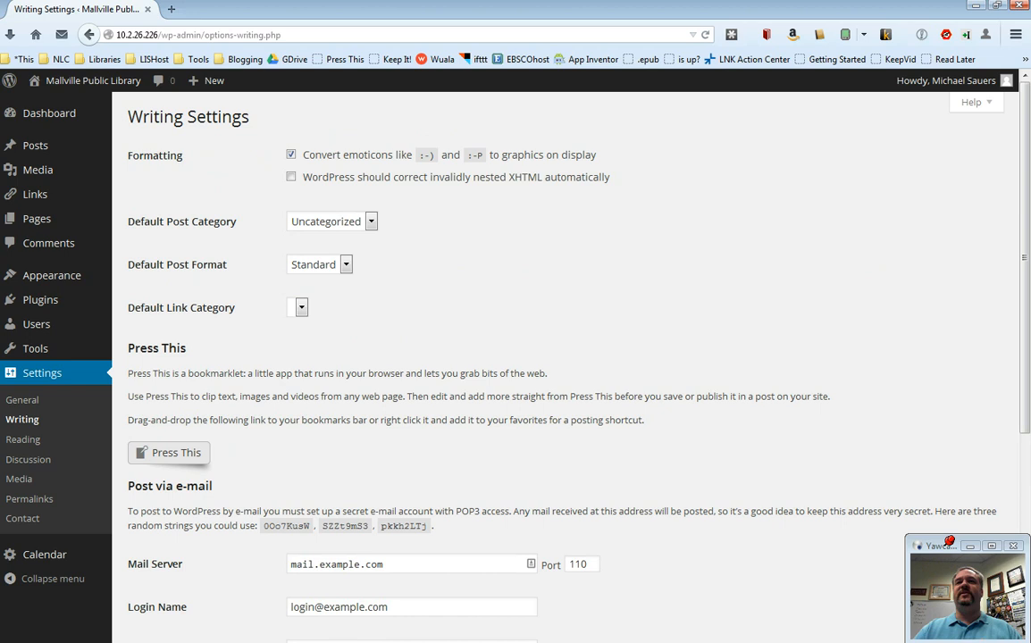
scroll("down", 3)
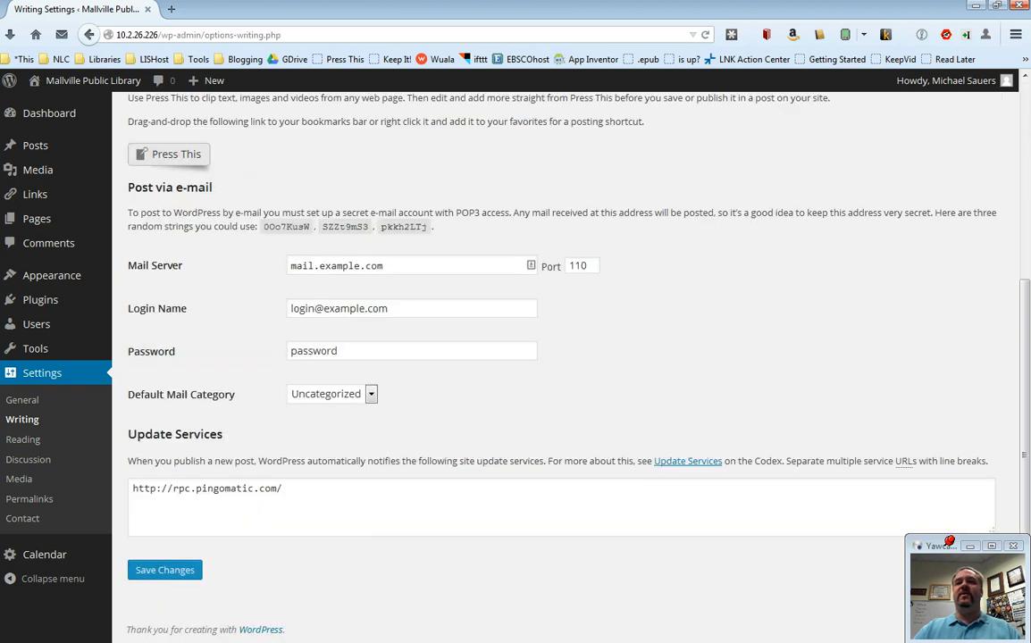